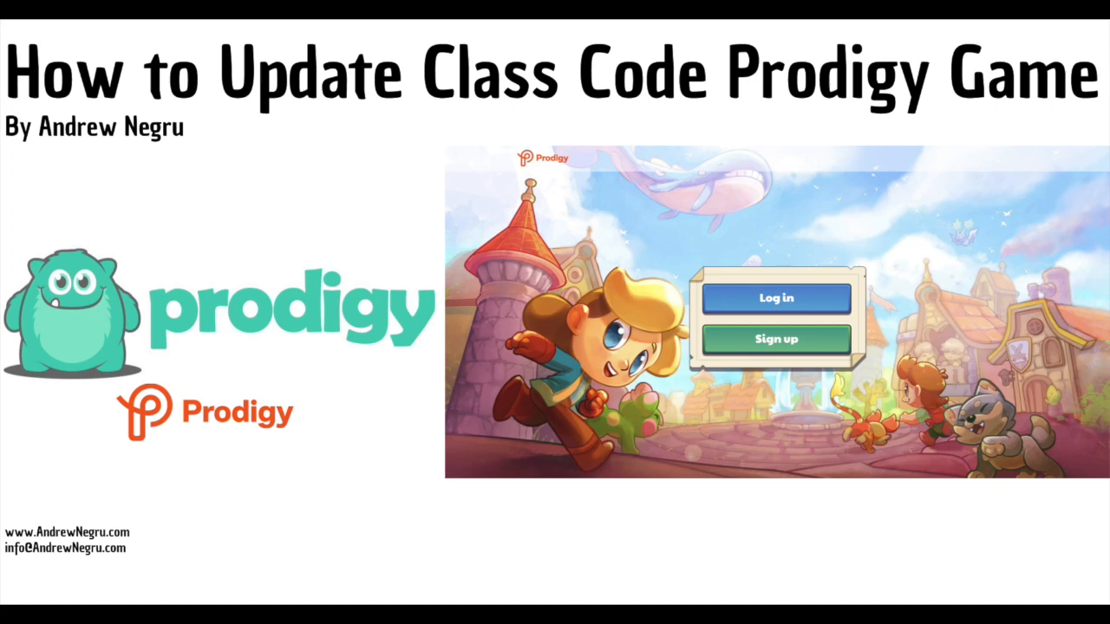
Choose Google as the sign-in method on the Prodigy Log in page.
click(775, 298)
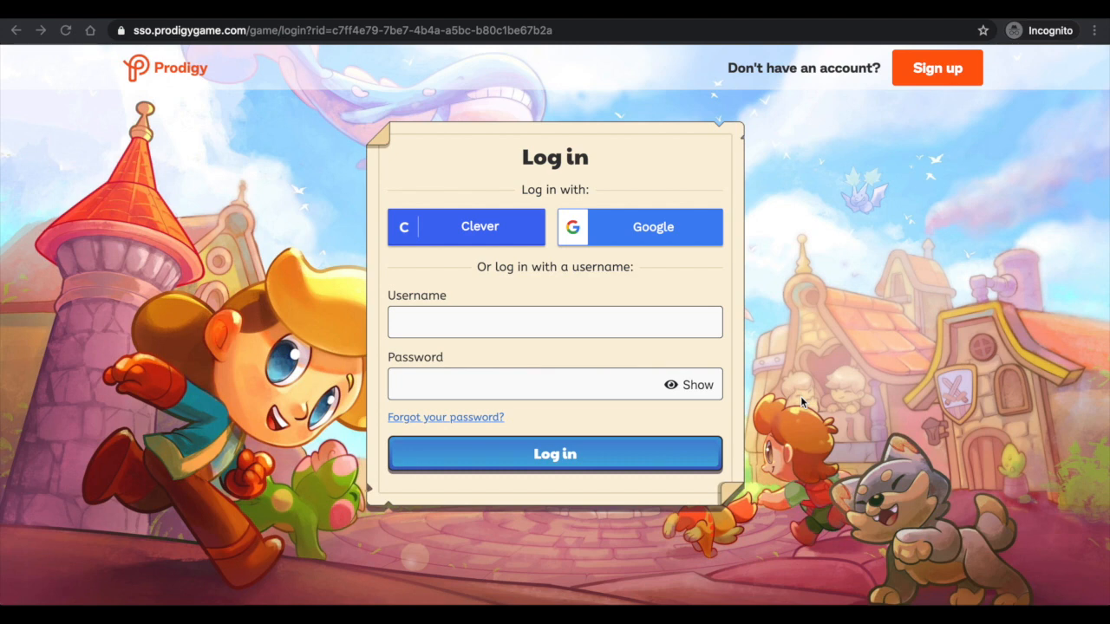
mouse_move(301, 151)
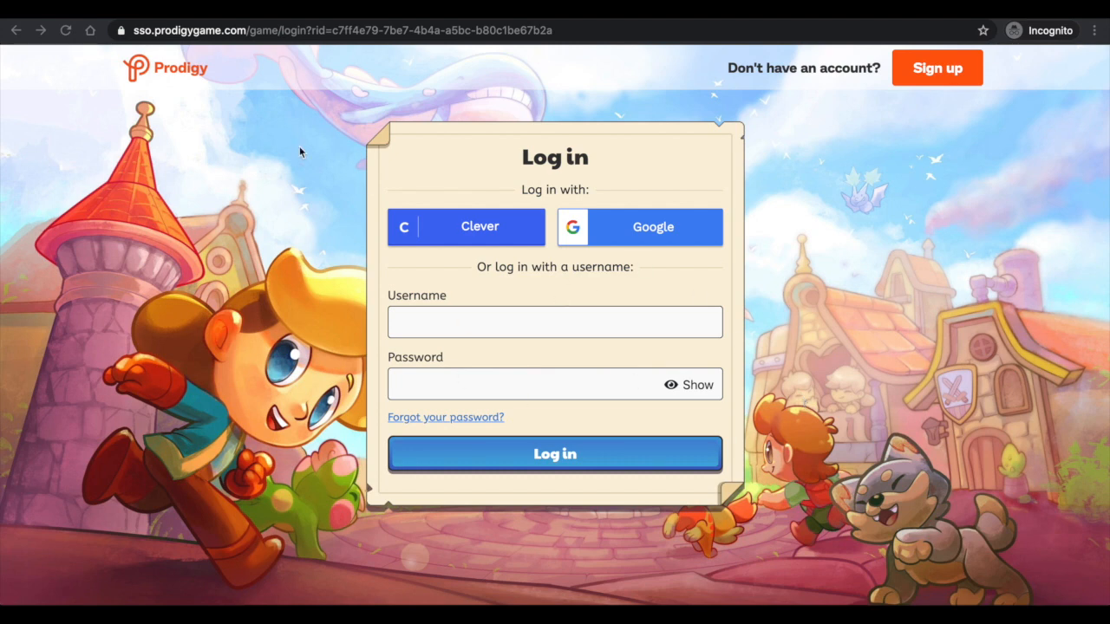
mouse_move(681, 234)
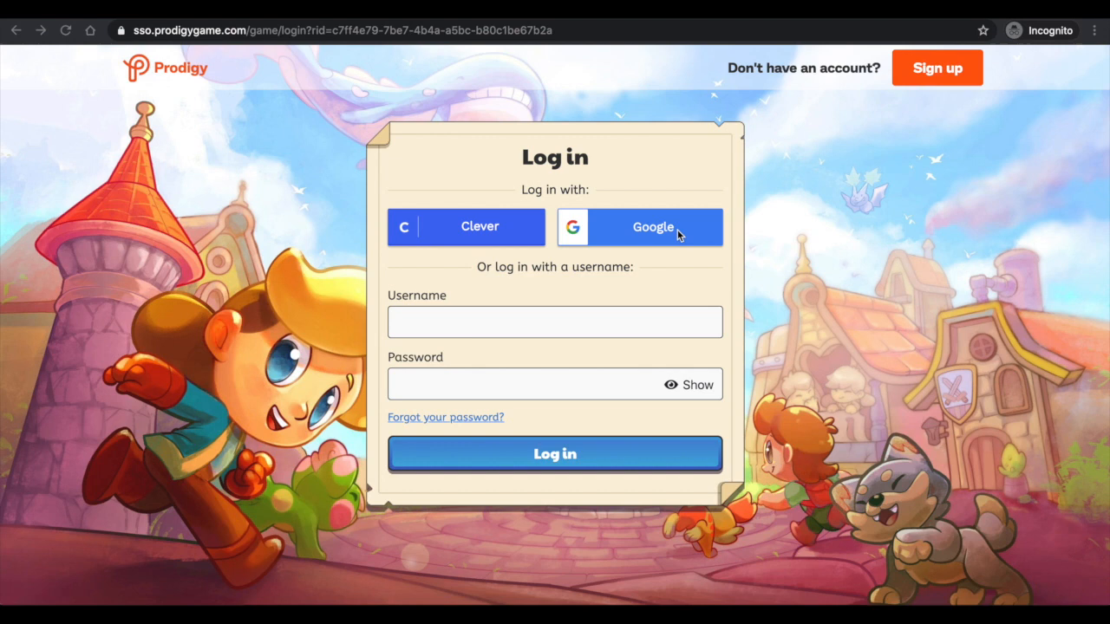
mouse_move(368, 339)
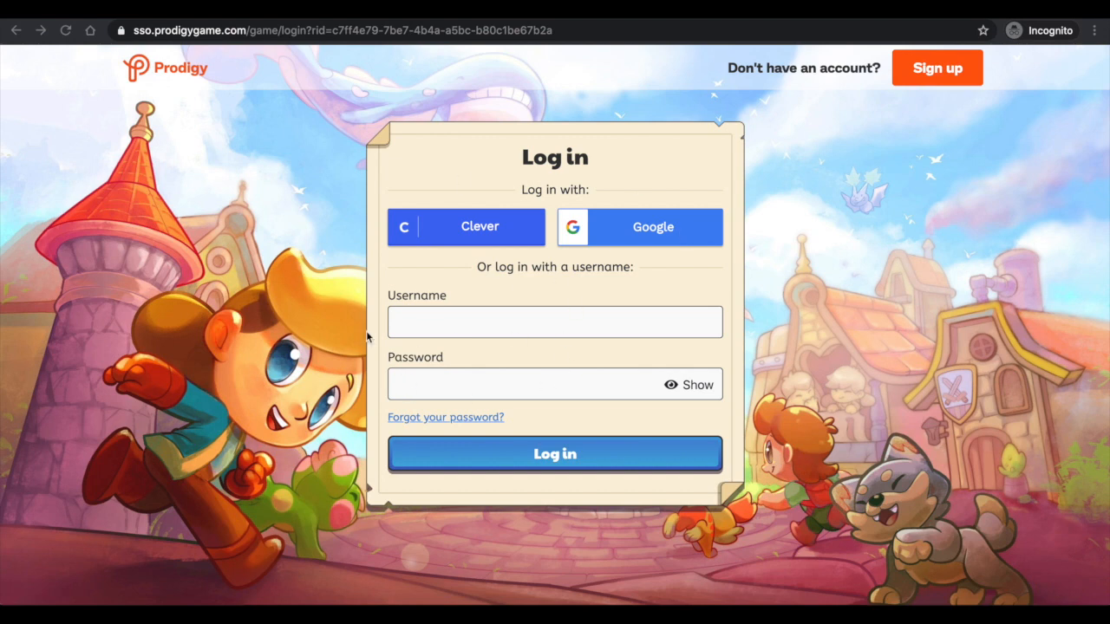
mouse_move(445, 329)
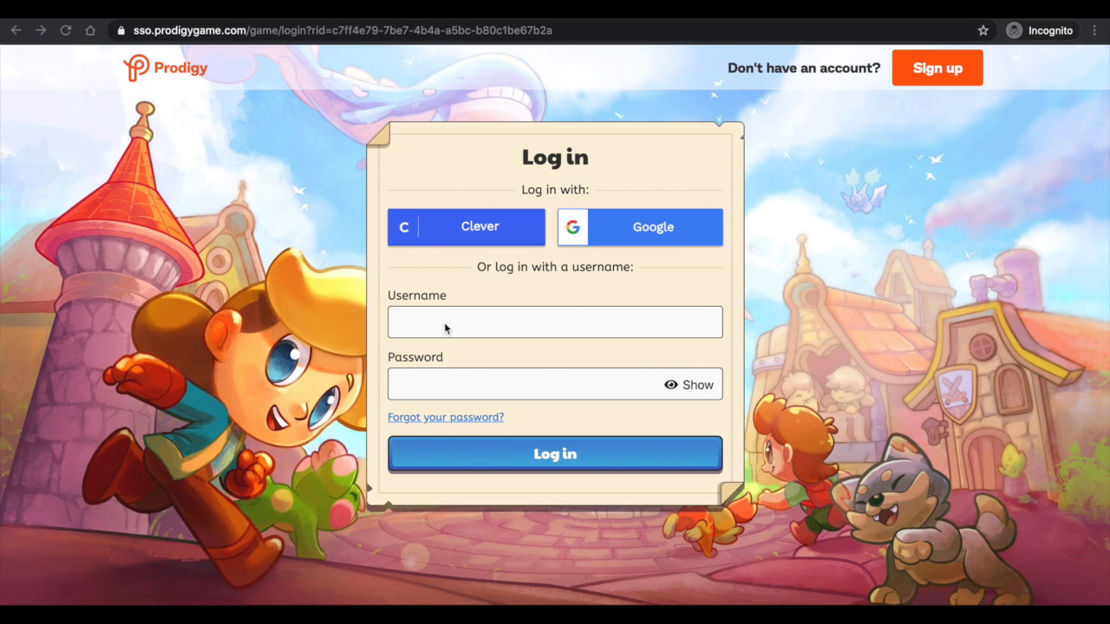
mouse_move(447, 396)
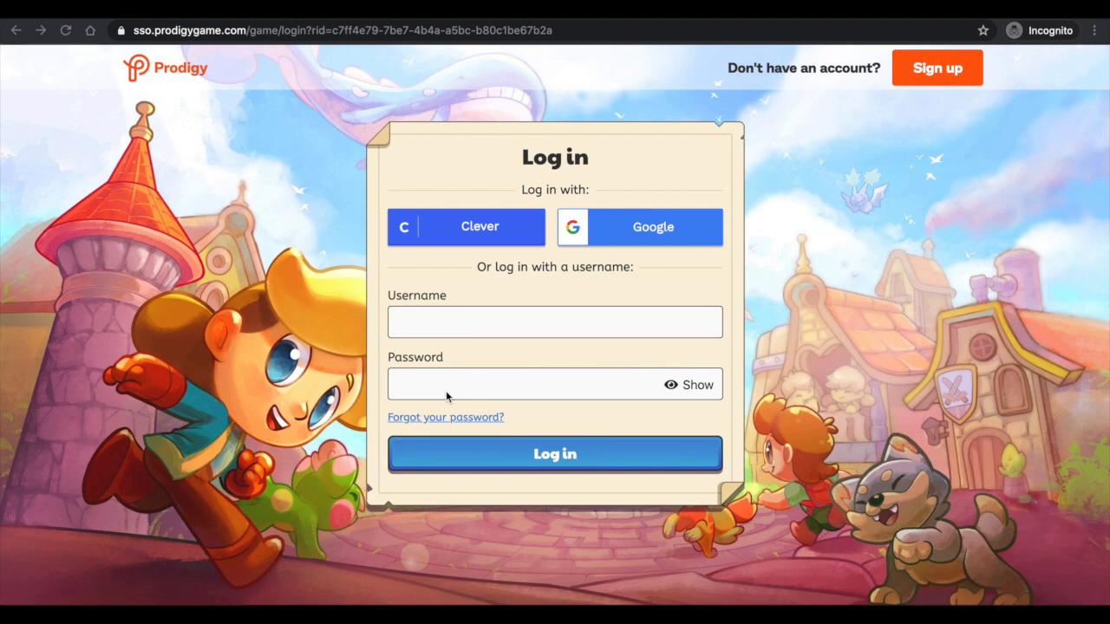
mouse_move(684, 303)
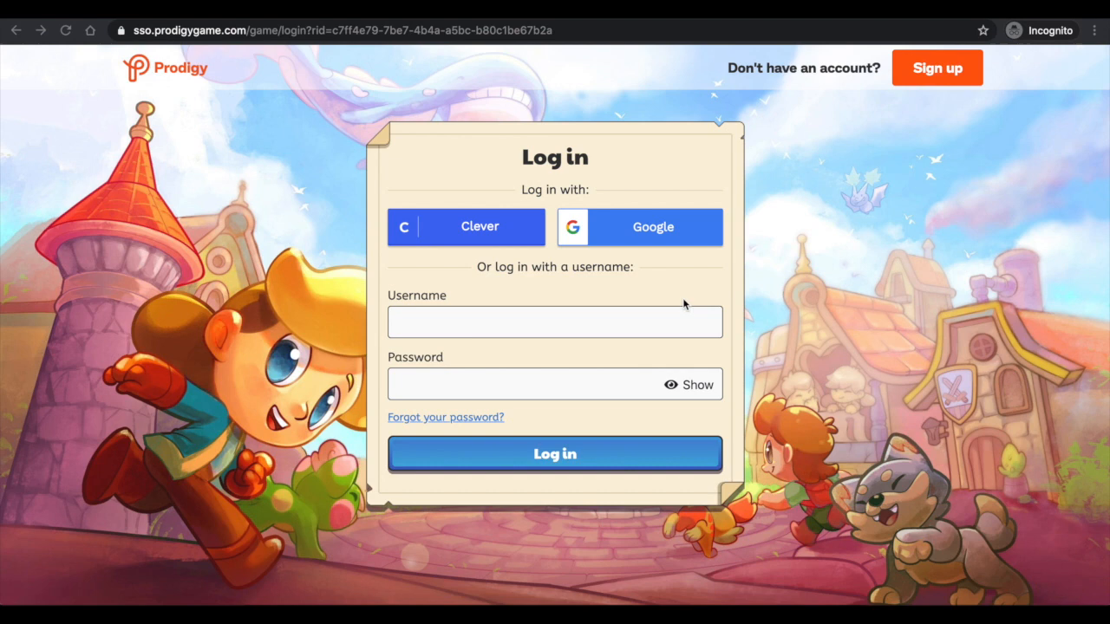
mouse_move(642, 189)
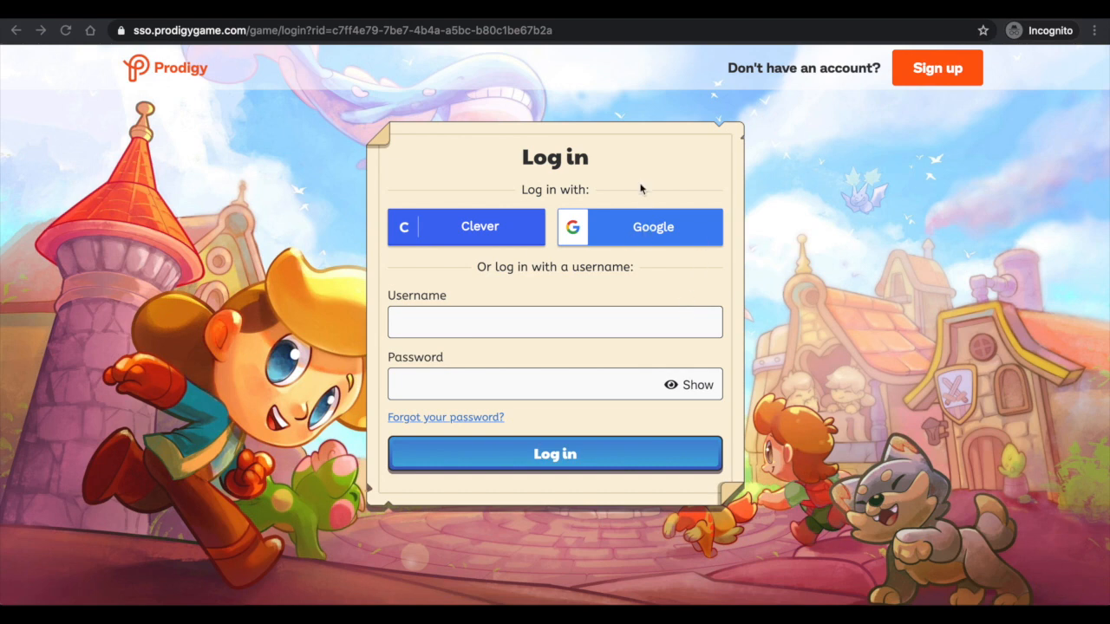
mouse_move(652, 257)
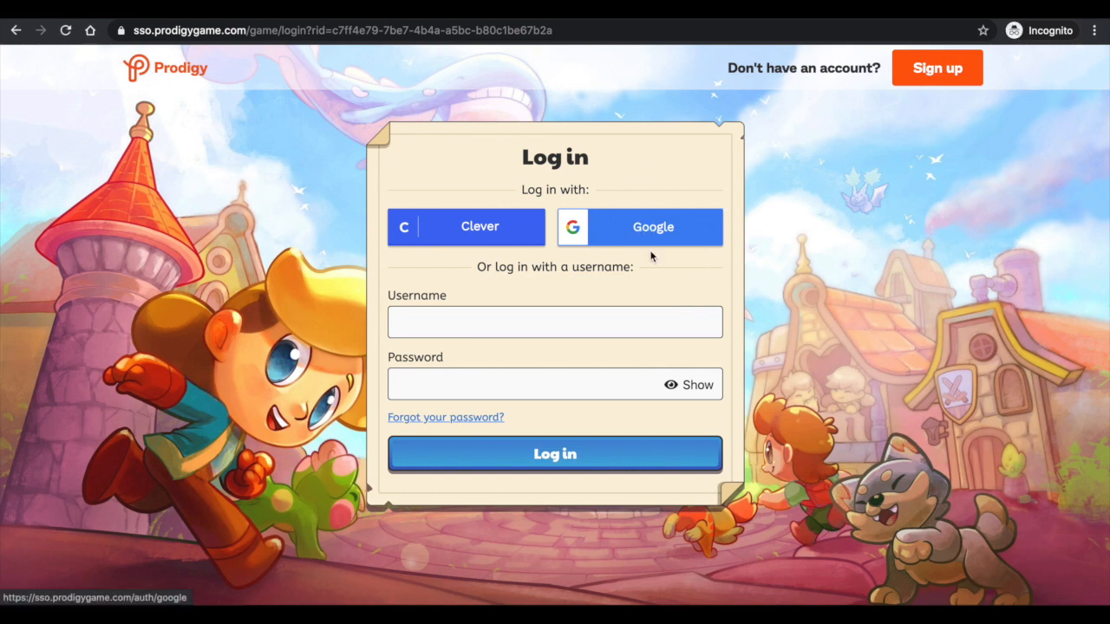
mouse_move(1023, 52)
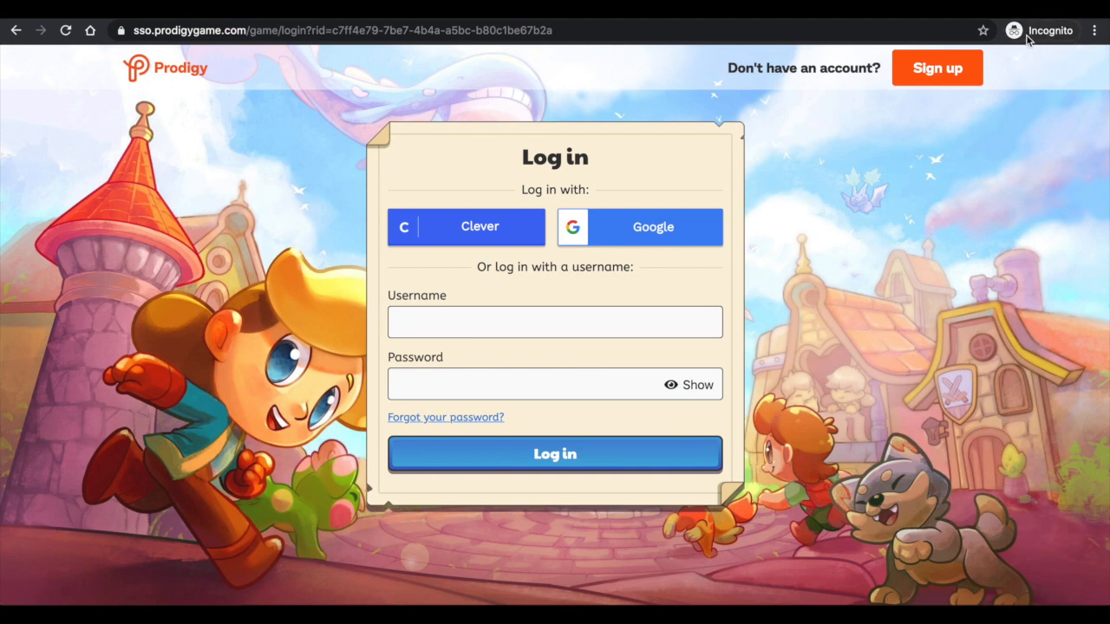
mouse_move(1043, 26)
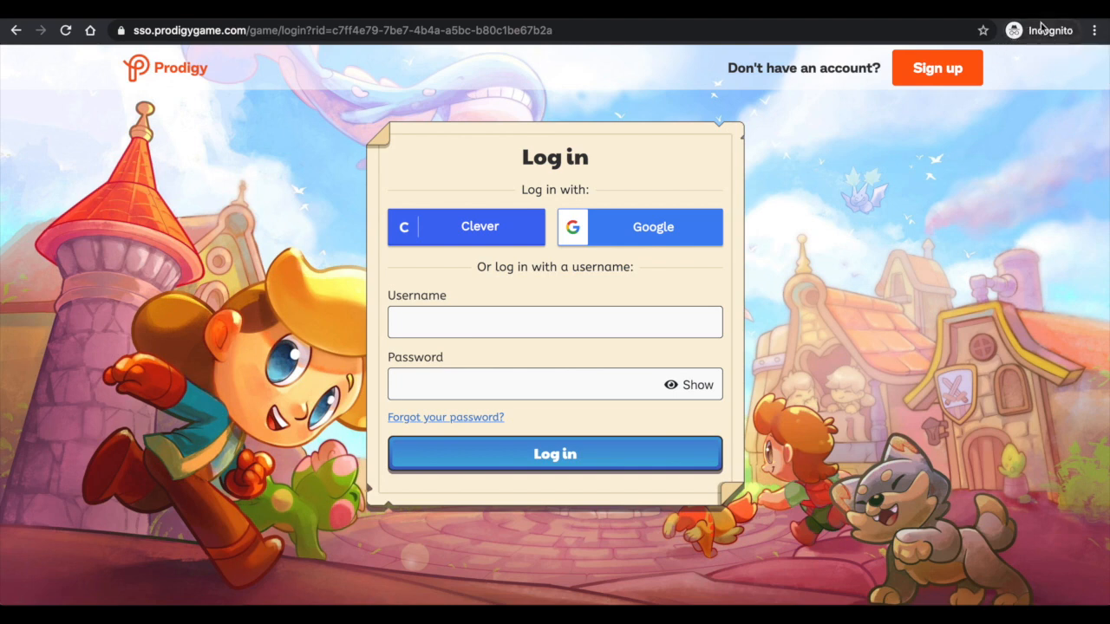
mouse_move(1045, 26)
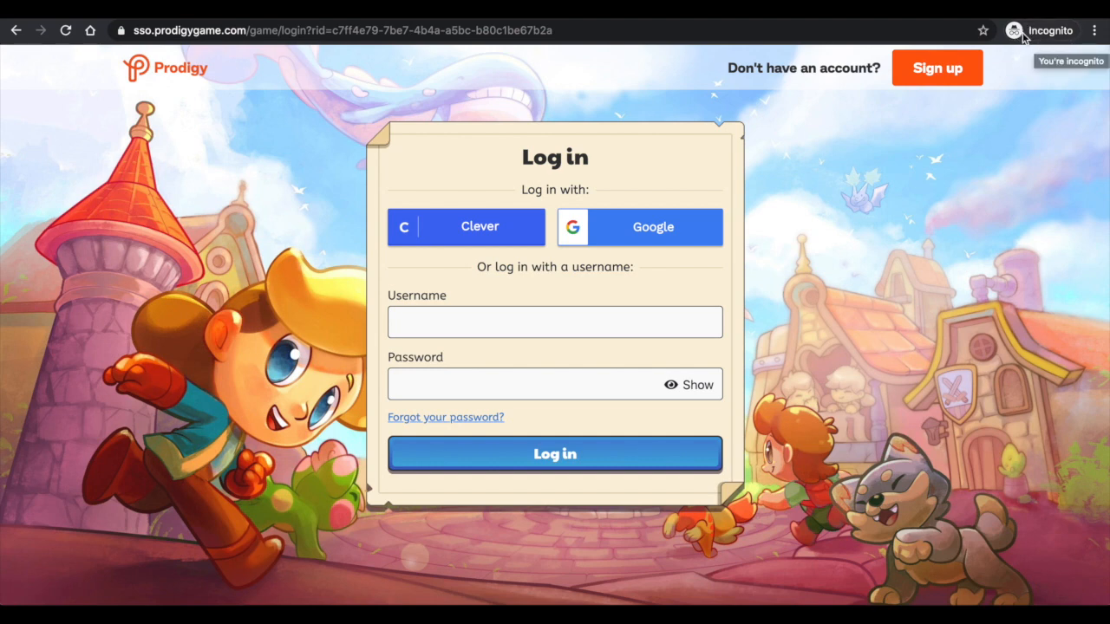
mouse_move(839, 111)
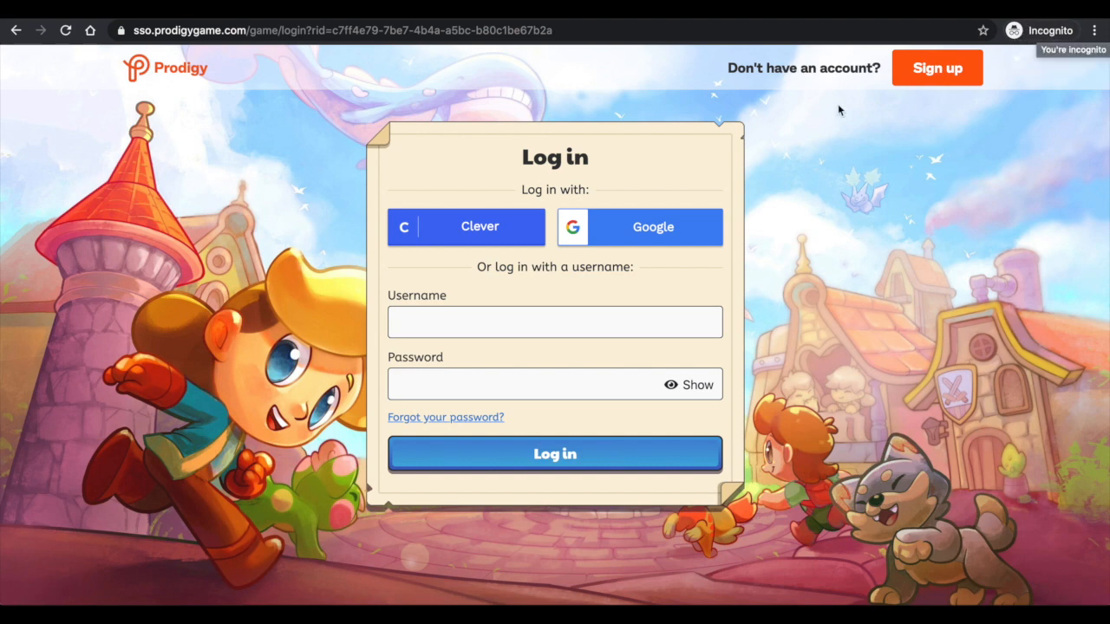
mouse_move(653, 226)
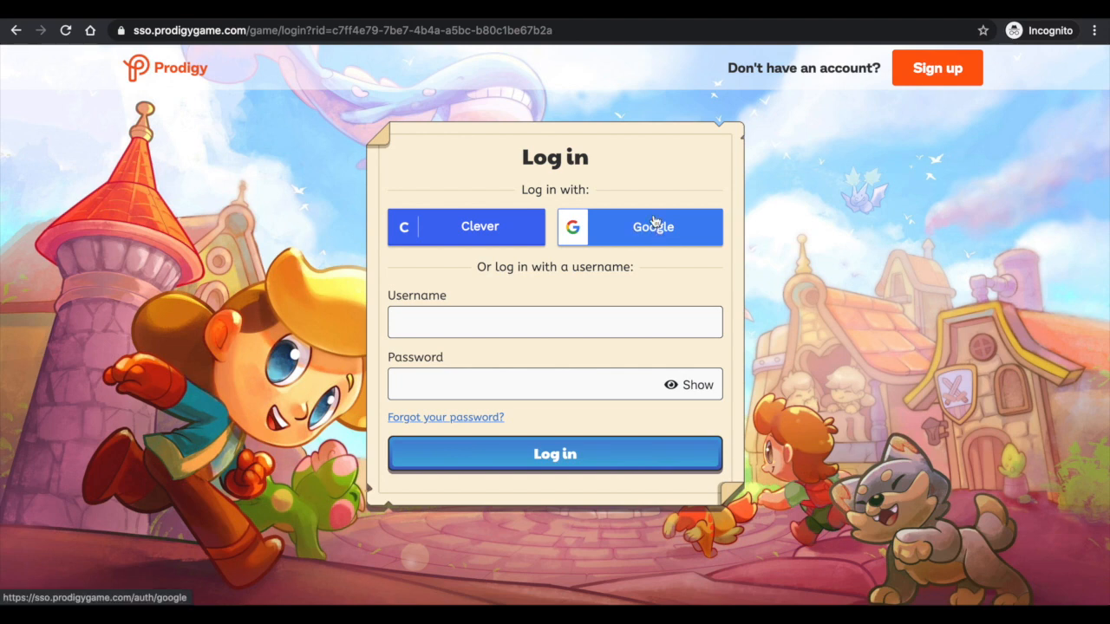
click(653, 226)
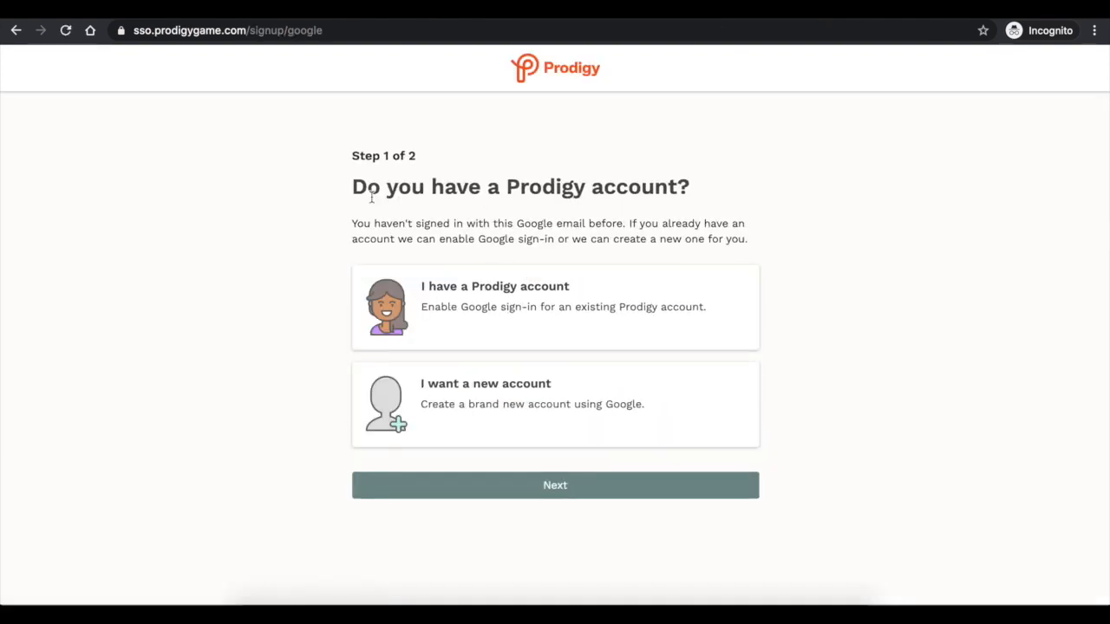
mouse_move(649, 206)
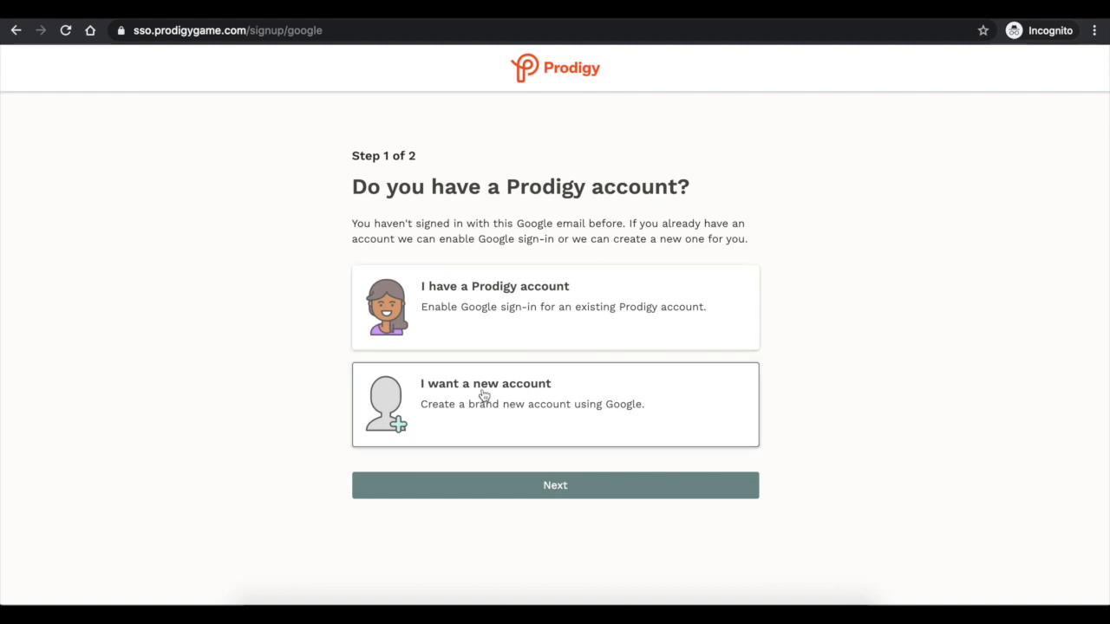
mouse_move(508, 413)
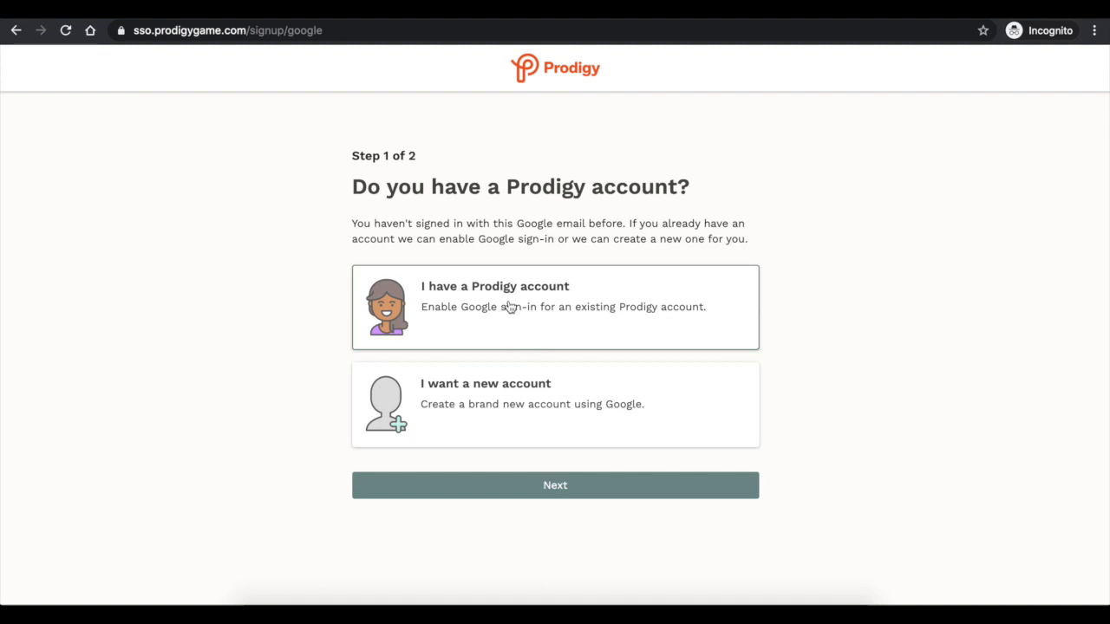
mouse_move(493, 406)
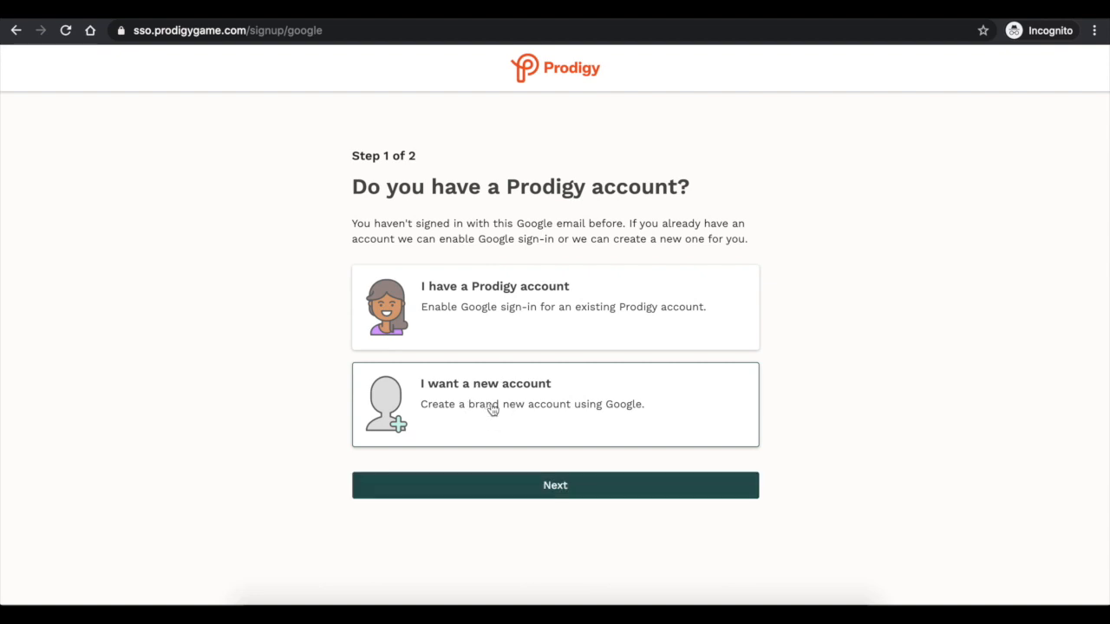
Select 'I want a new account' and continue to step 2 of signup.
click(554, 484)
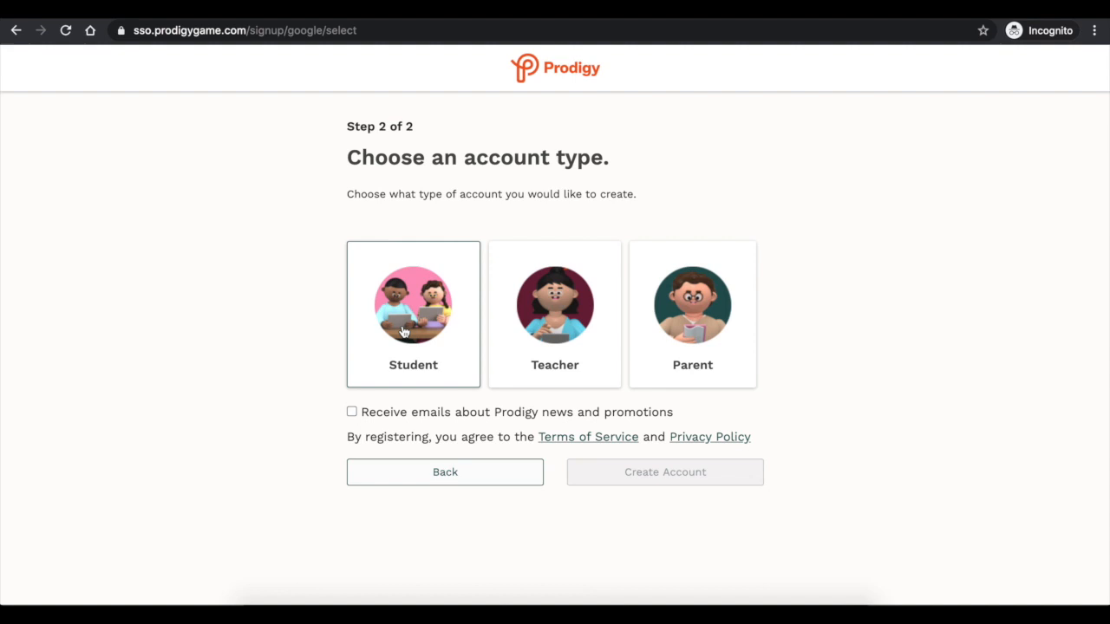
Create the account as a Student, leaving the emails checkbox unchecked.
click(412, 314)
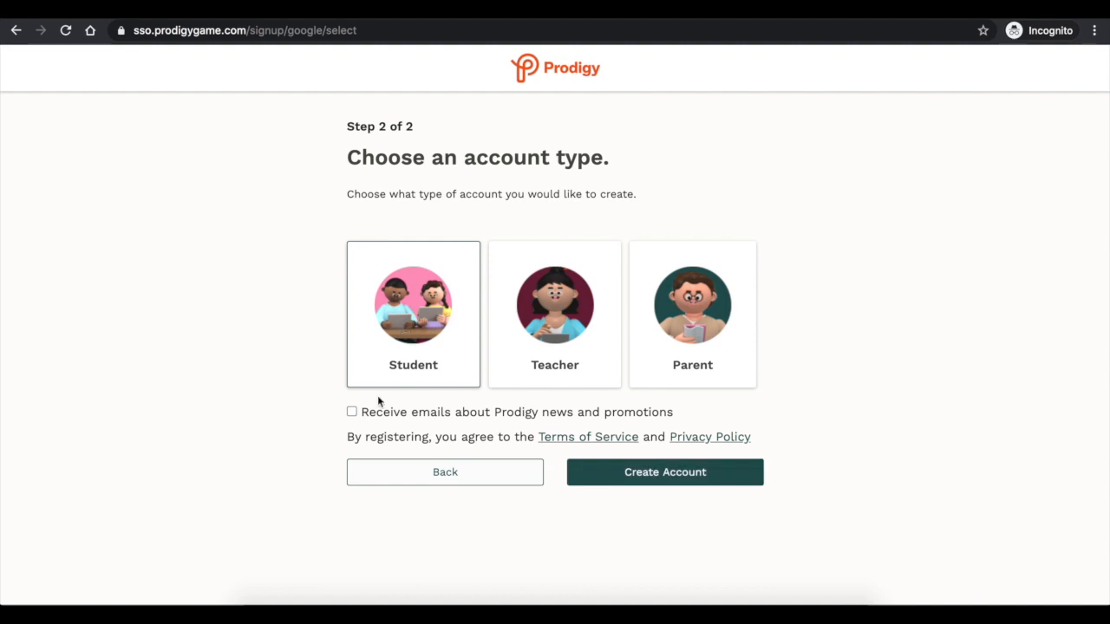
mouse_move(408, 408)
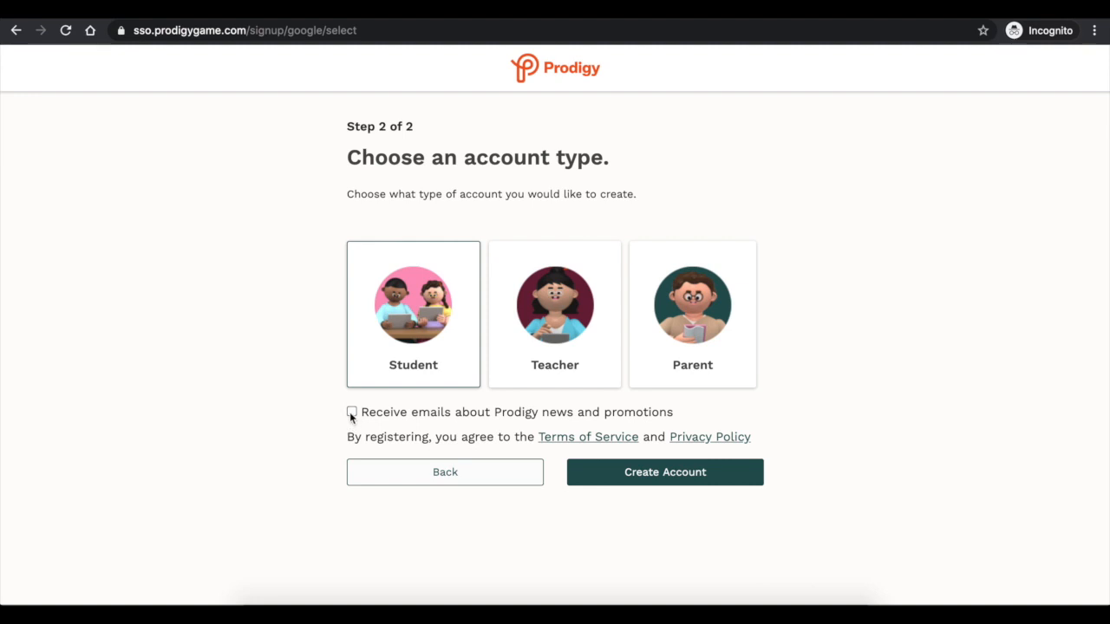
mouse_move(415, 322)
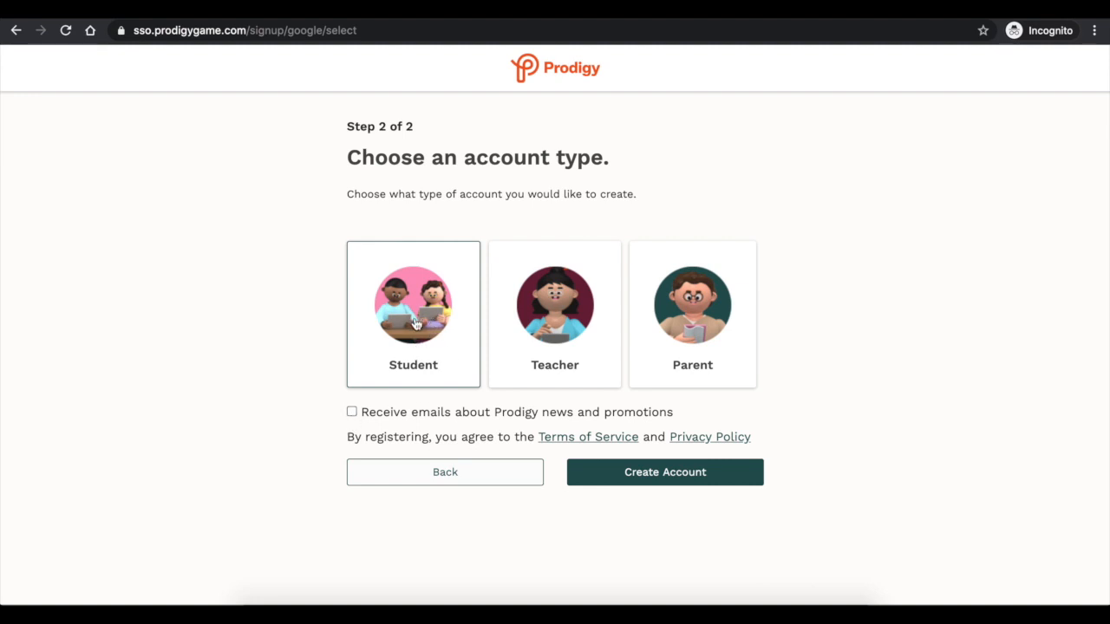
click(665, 472)
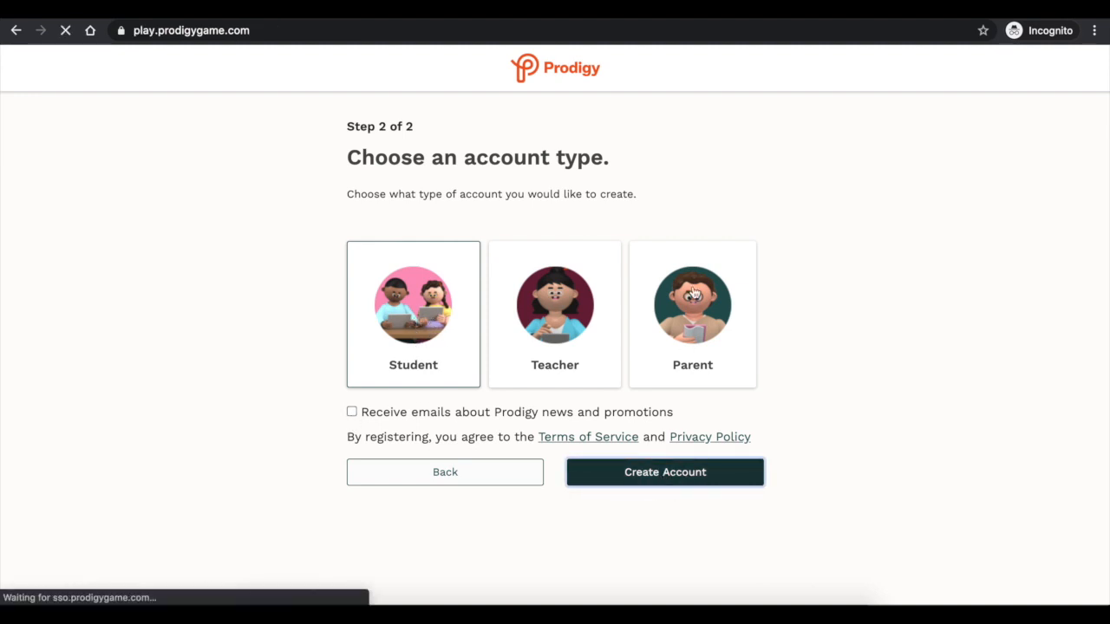
click(664, 472)
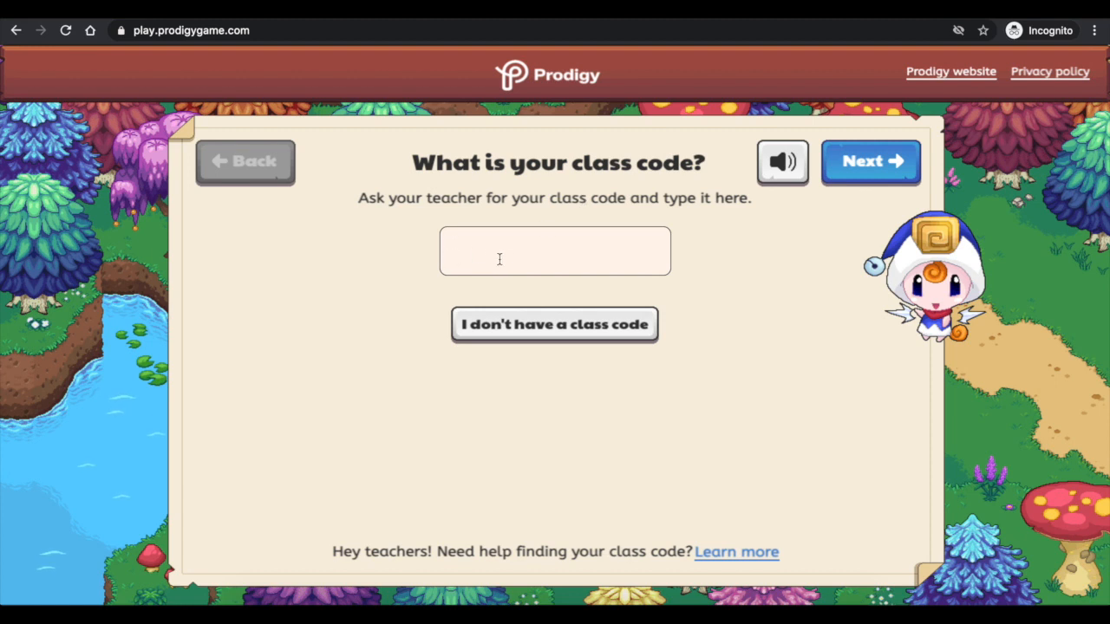
mouse_move(560, 183)
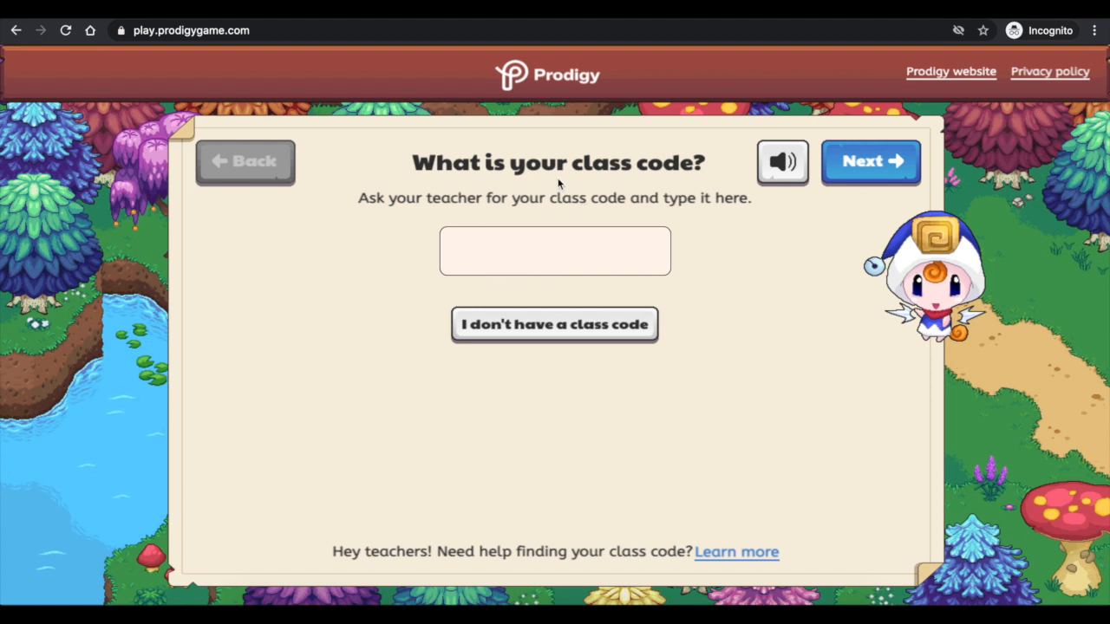
click(554, 251)
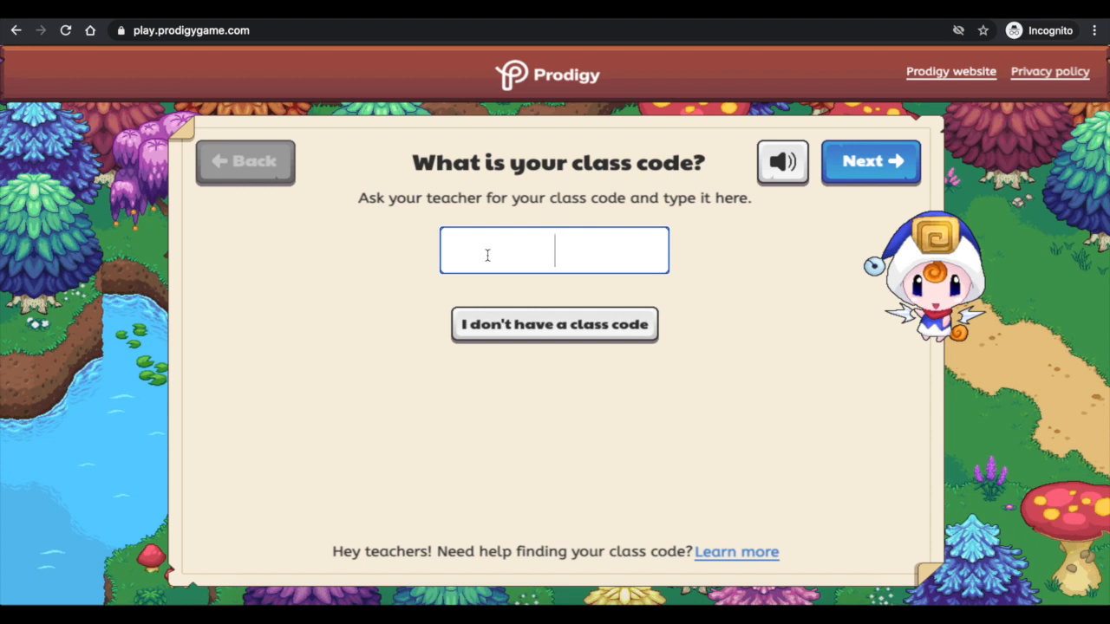
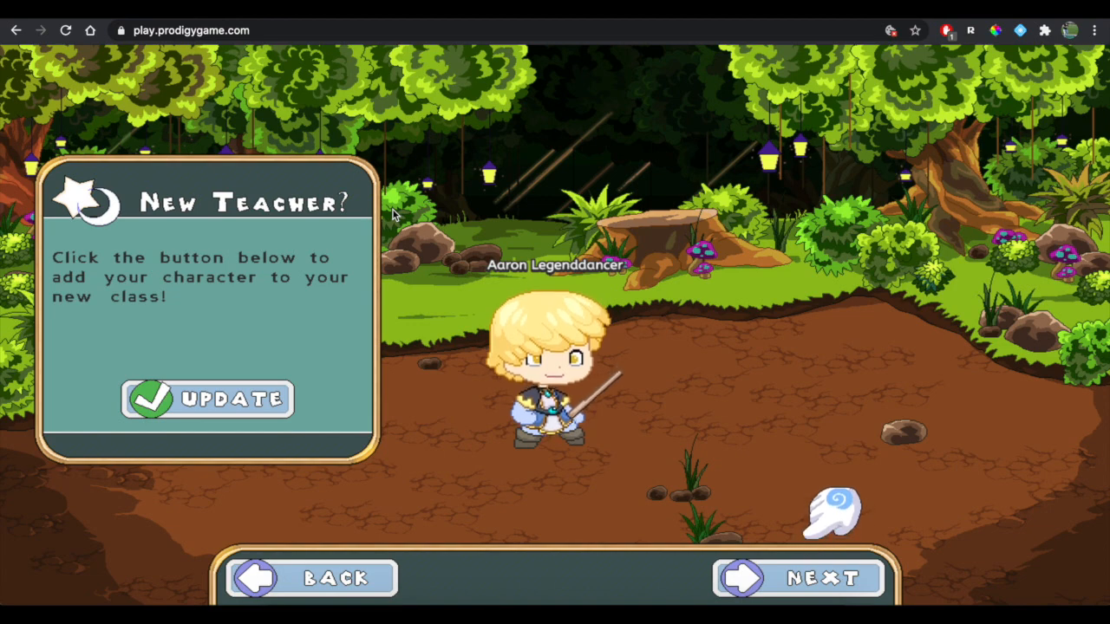
mouse_move(100, 316)
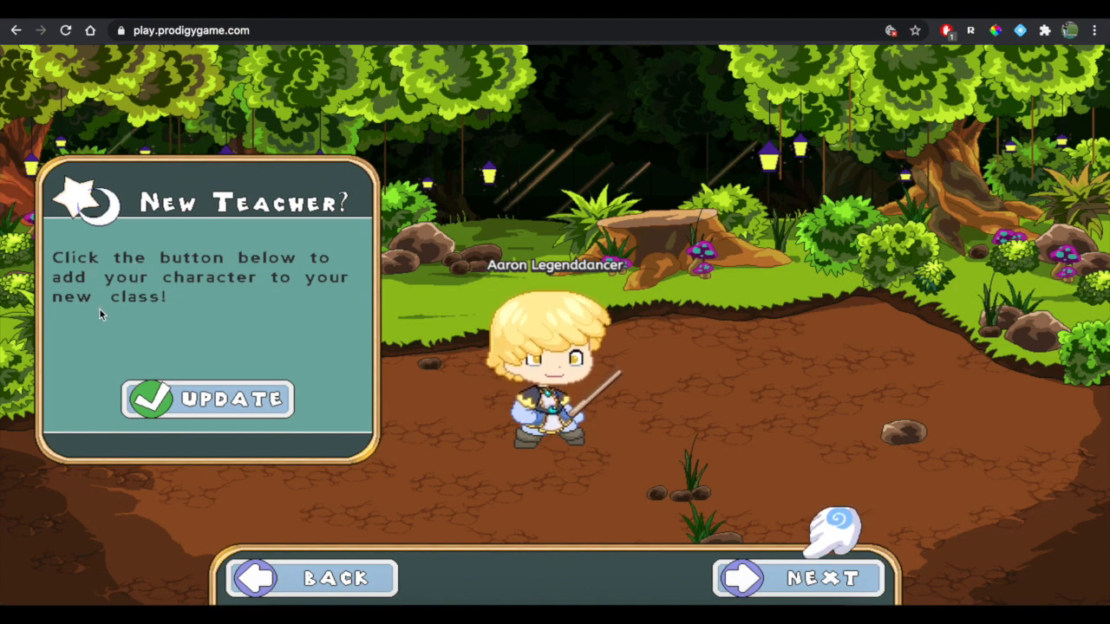
click(207, 399)
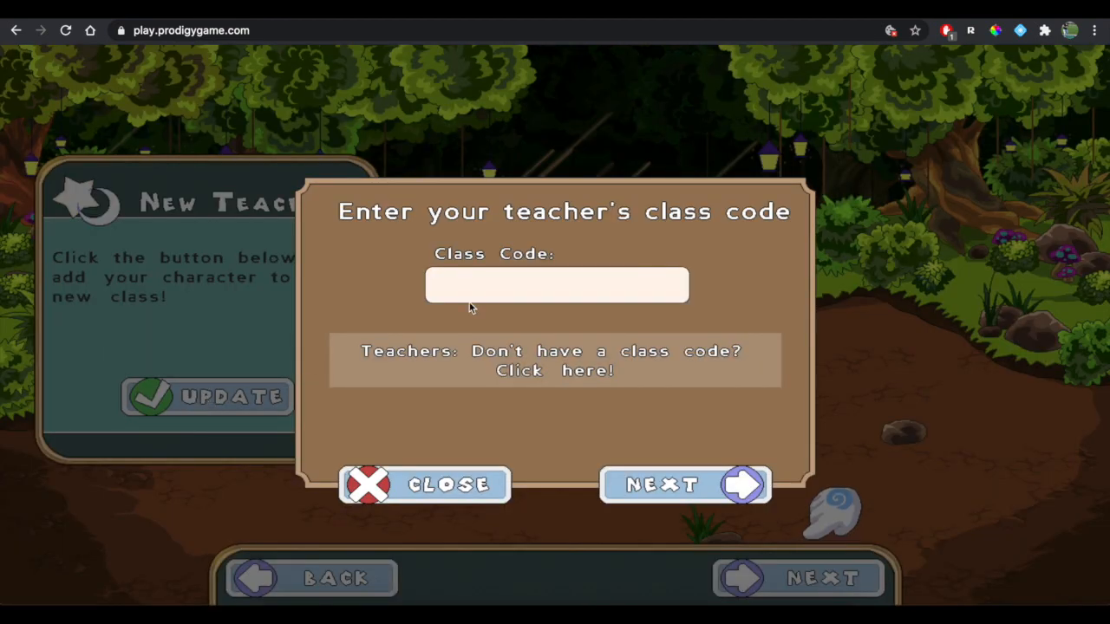
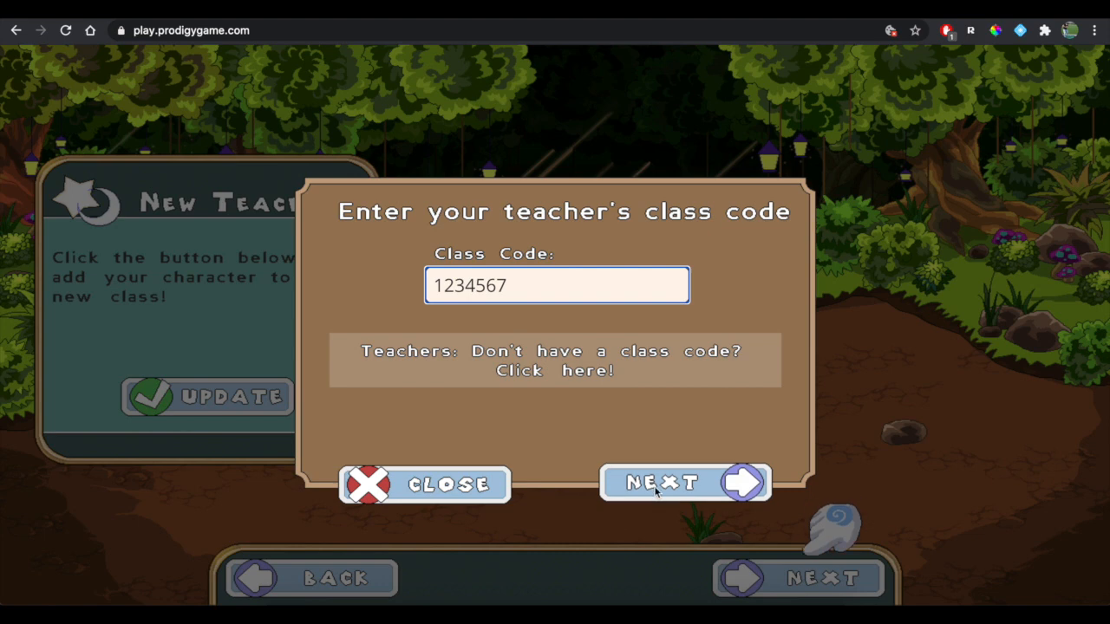
click(685, 484)
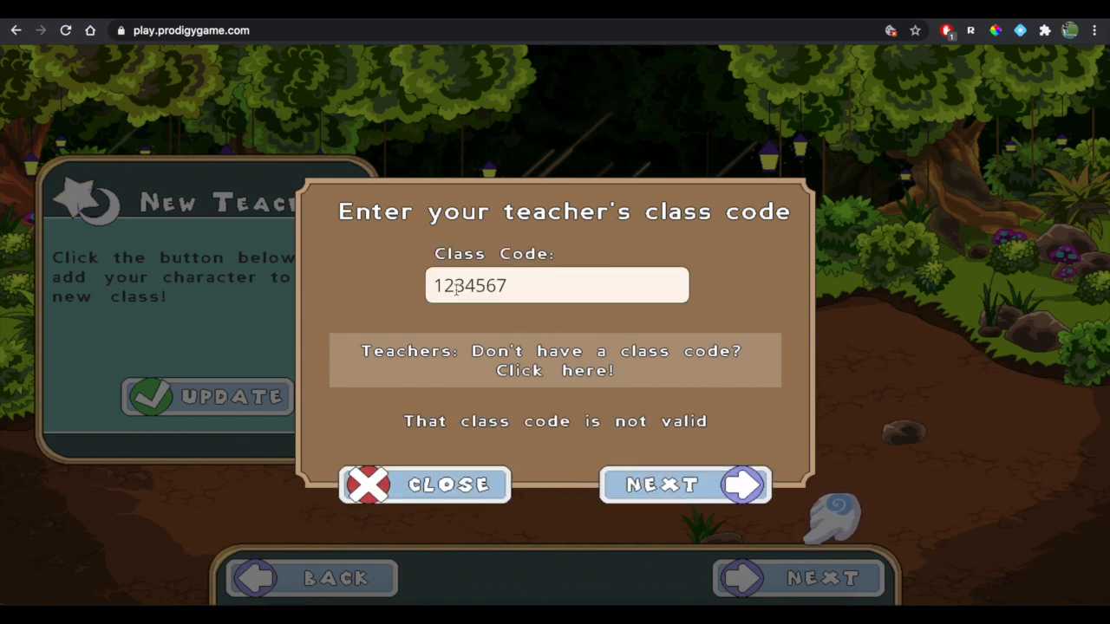
click(424, 484)
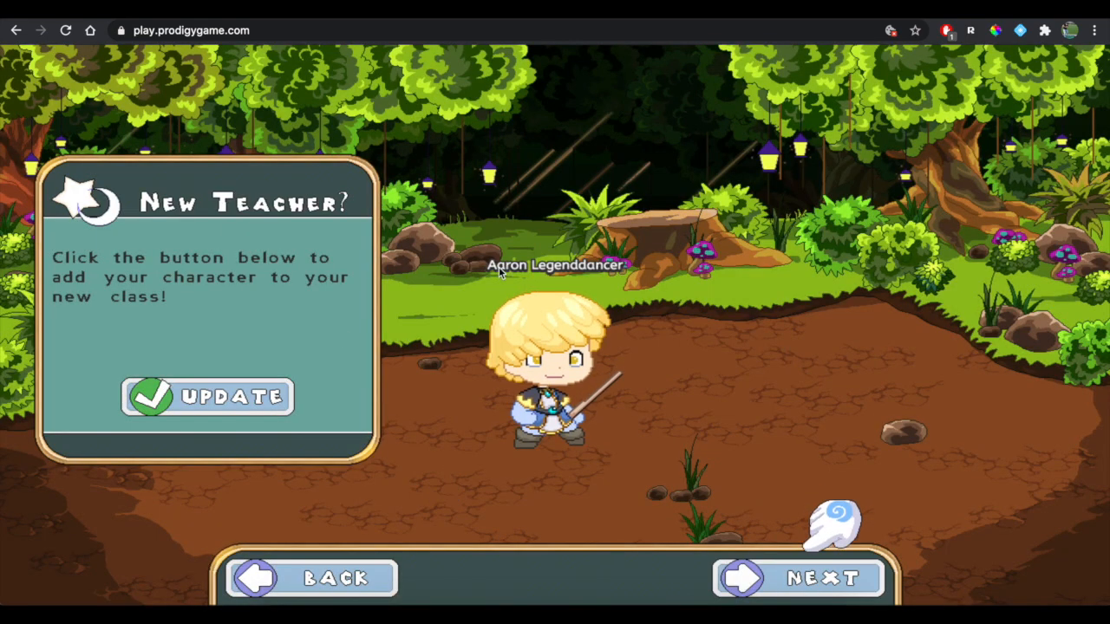
mouse_move(629, 317)
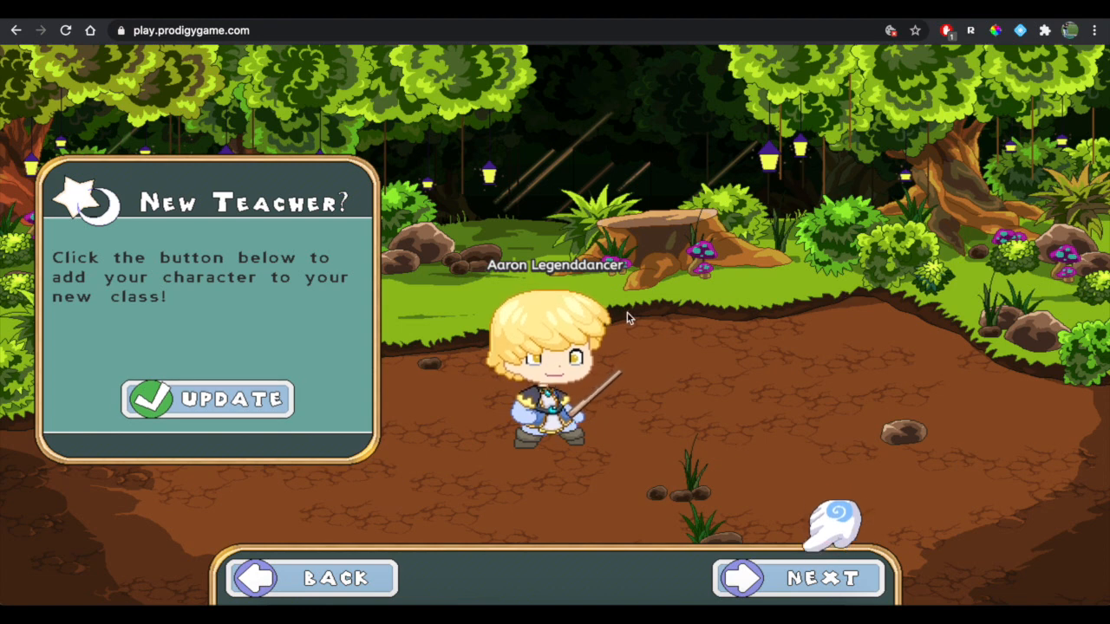